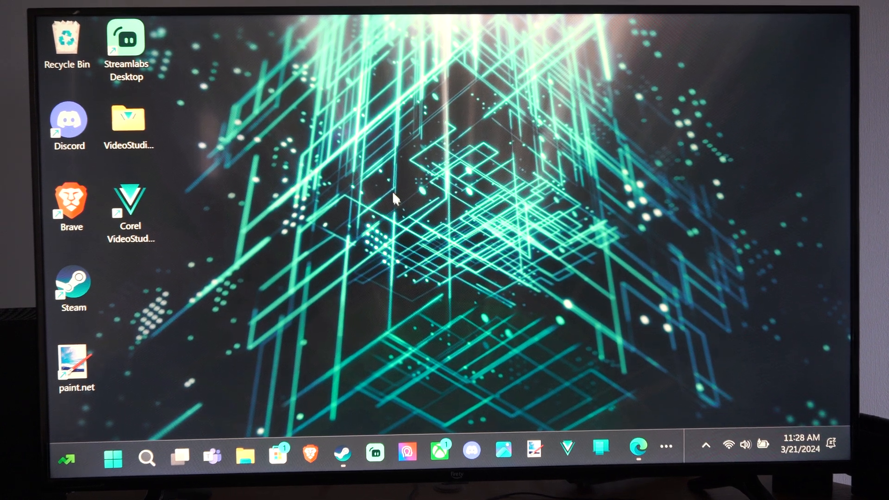
mouse_move(442, 238)
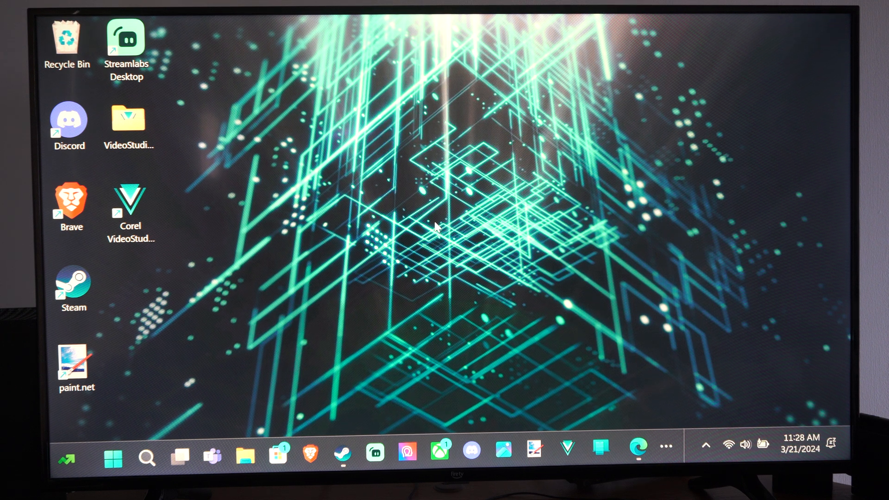
mouse_move(376, 187)
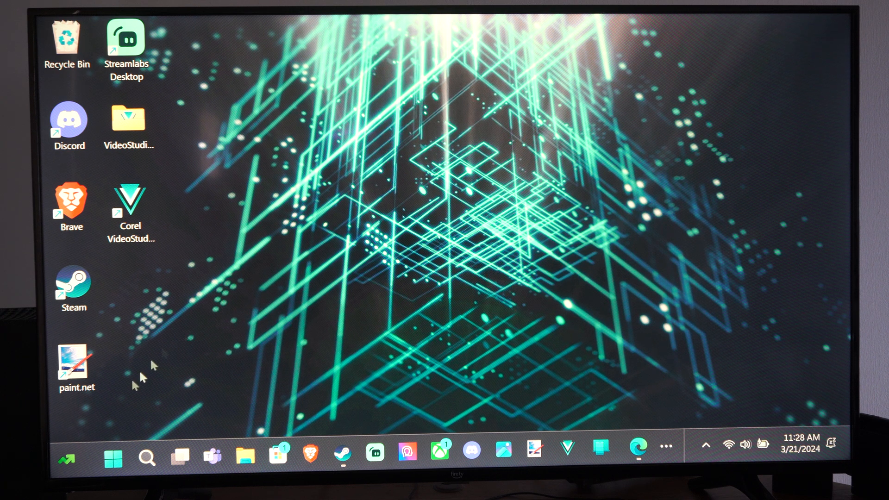
- Bring up the Start menu with its pinned apps and search field
left_click(113, 456)
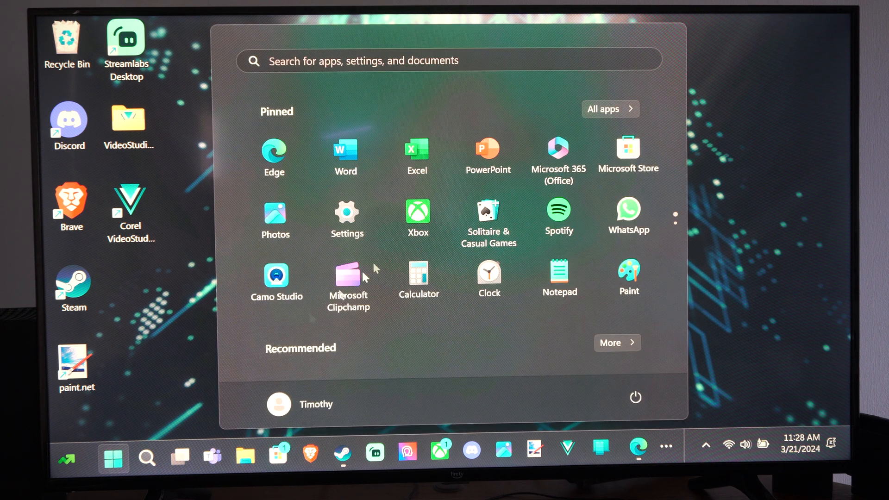
mouse_move(347, 222)
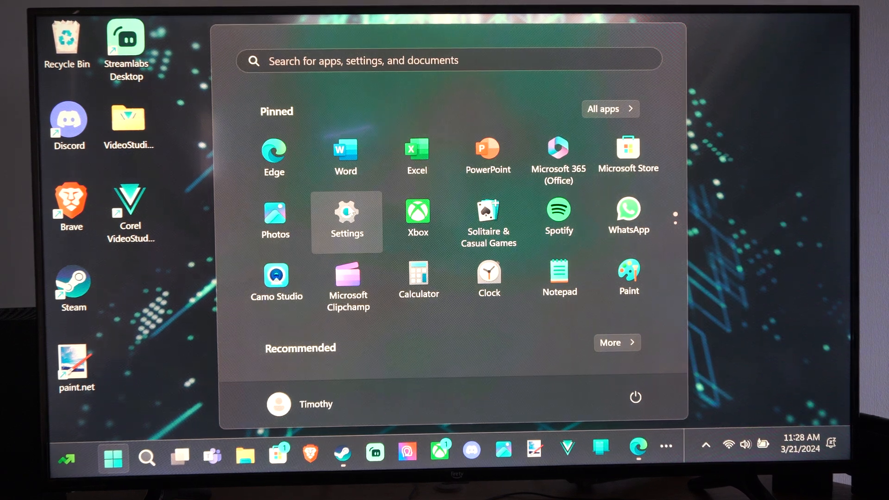
- Launch the Settings app from the pinned apps, landing on its Home overview
left_click(346, 221)
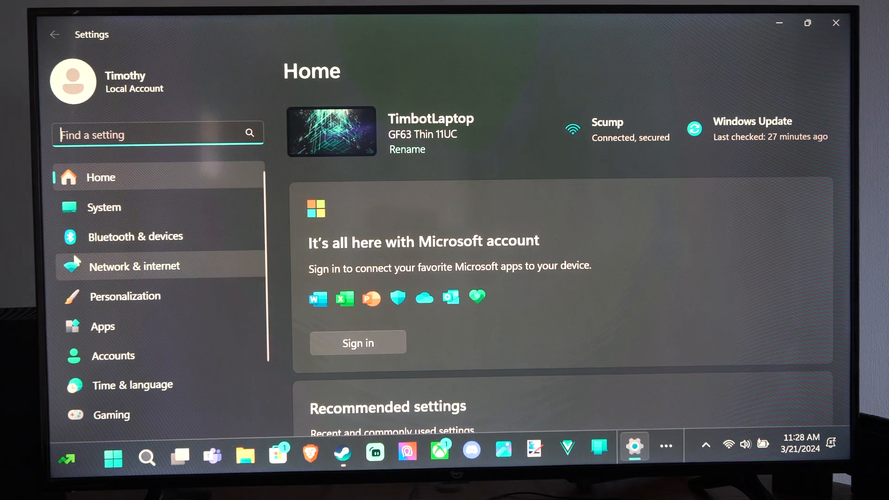
scroll("down", 3)
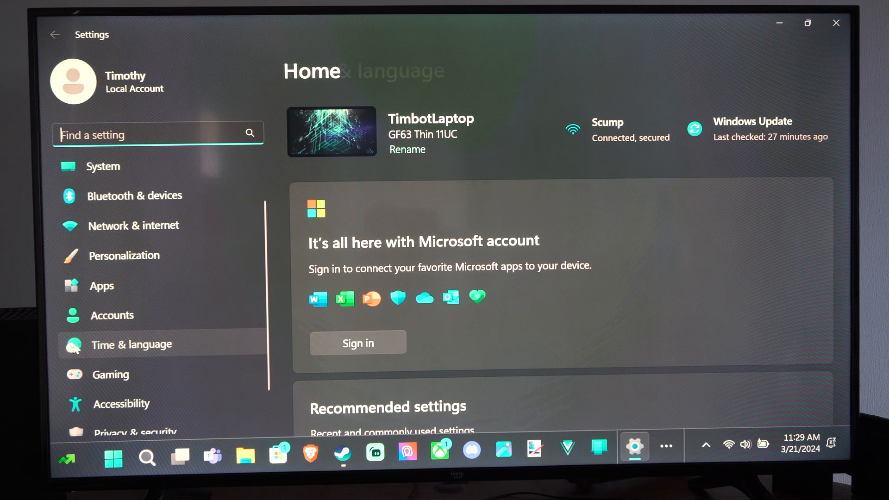
- Go to Time & language and review the Language & region page listing English (United States)
left_click(131, 344)
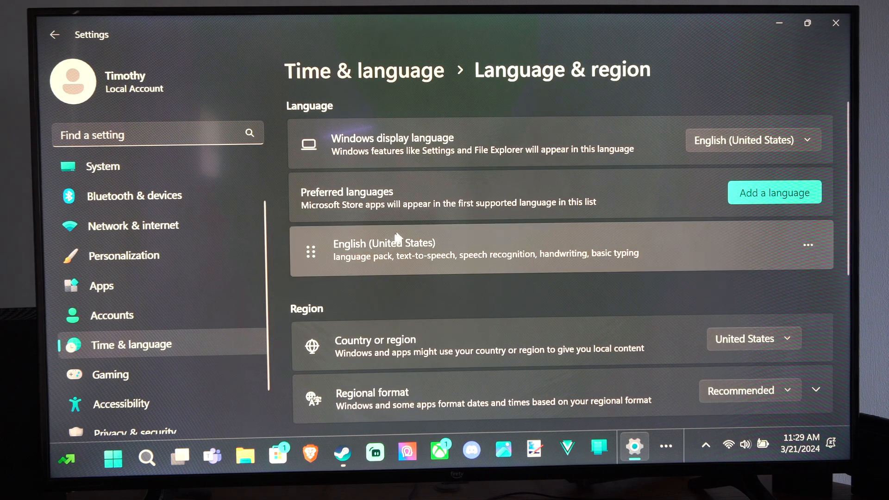
mouse_move(432, 169)
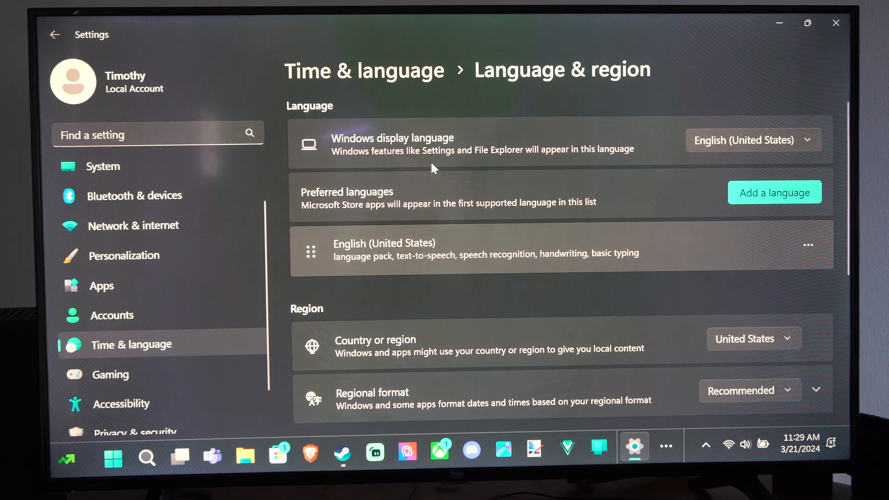
scroll("down", 3)
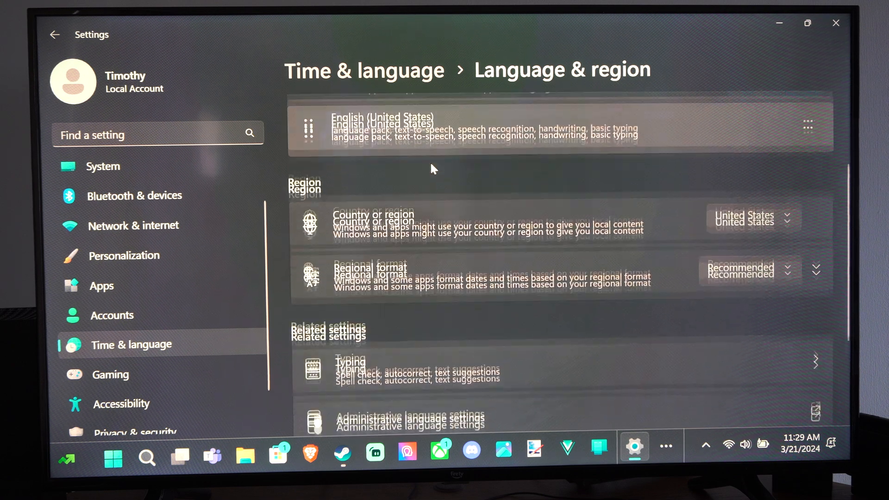
scroll("down", 3)
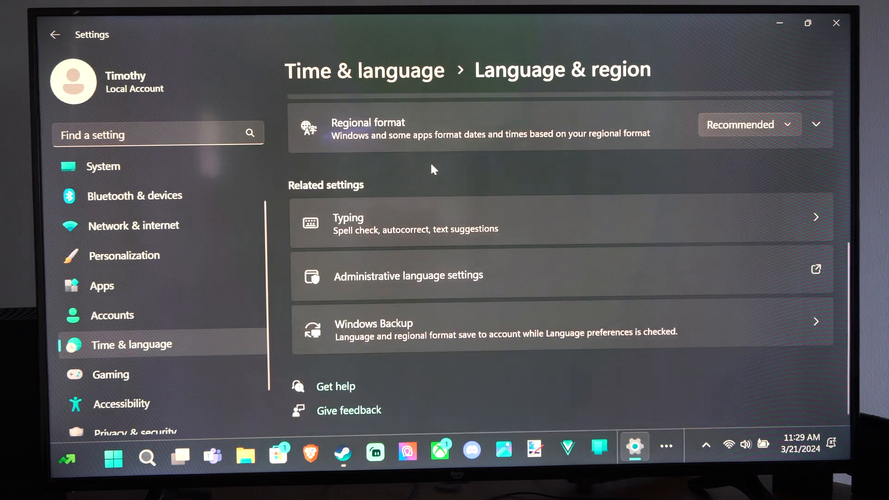
scroll("up", 3)
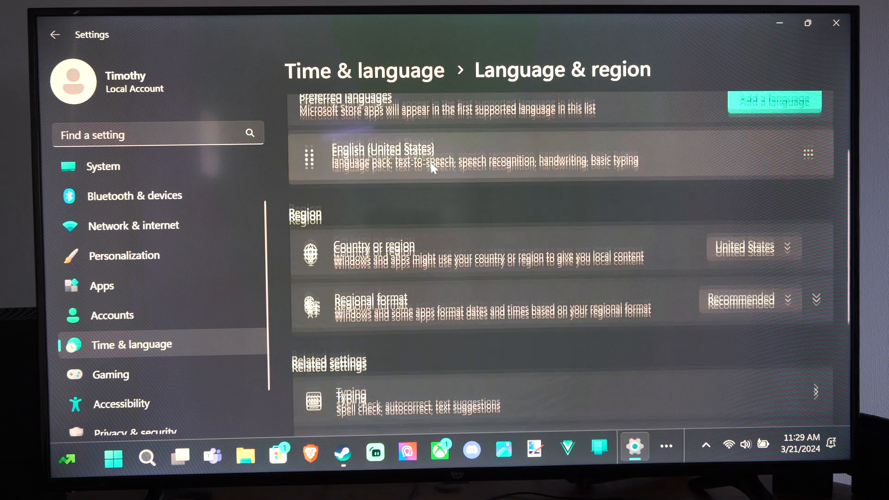
scroll("up", 3)
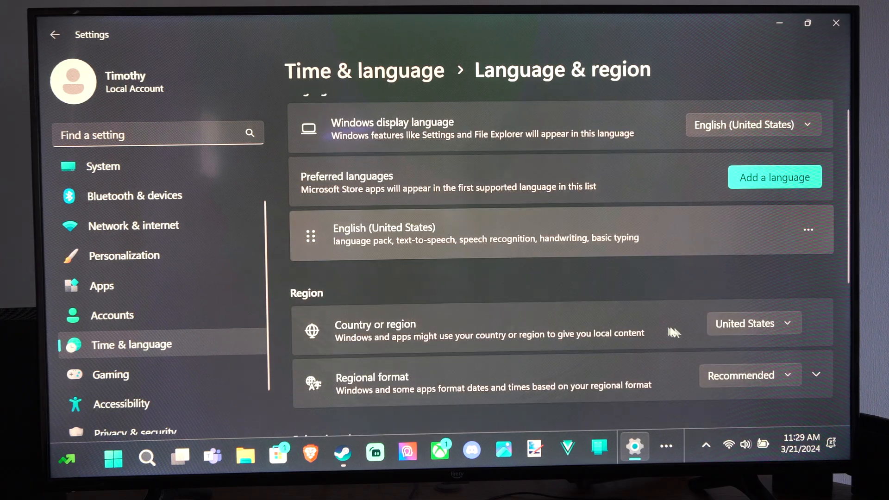
mouse_move(354, 340)
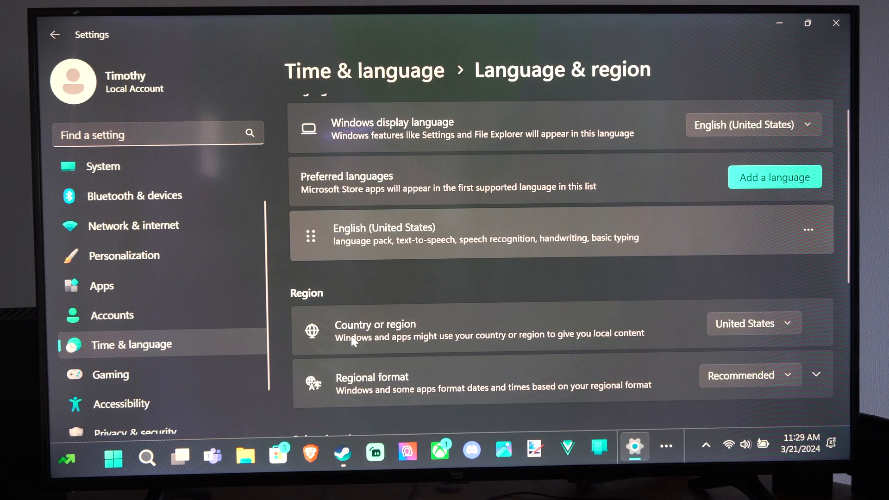
mouse_move(516, 341)
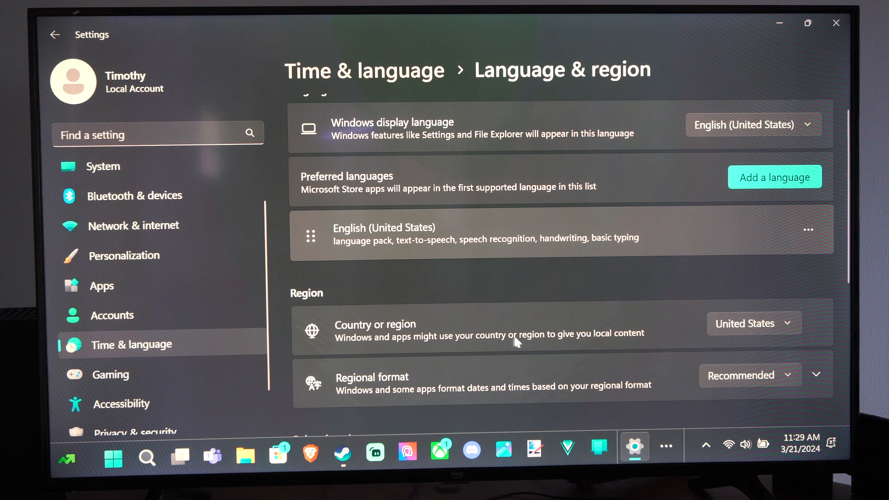
left_click(753, 323)
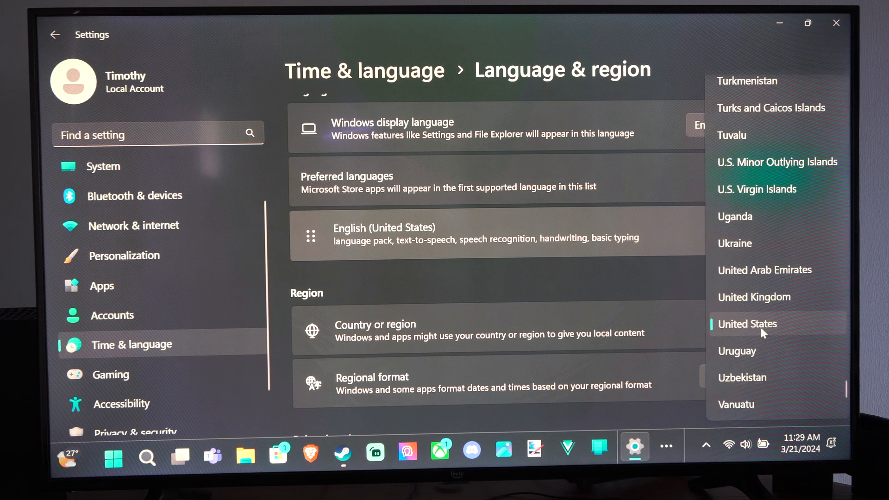
left_click(747, 324)
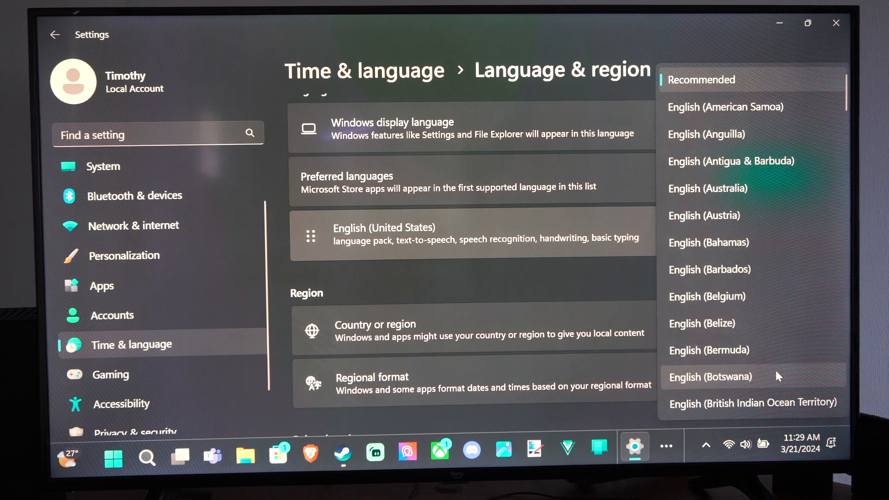
mouse_move(689, 171)
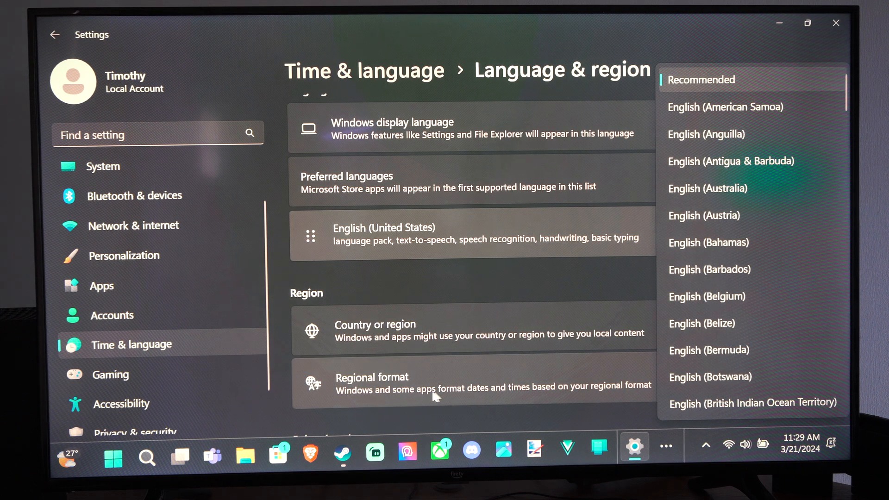
mouse_move(558, 381)
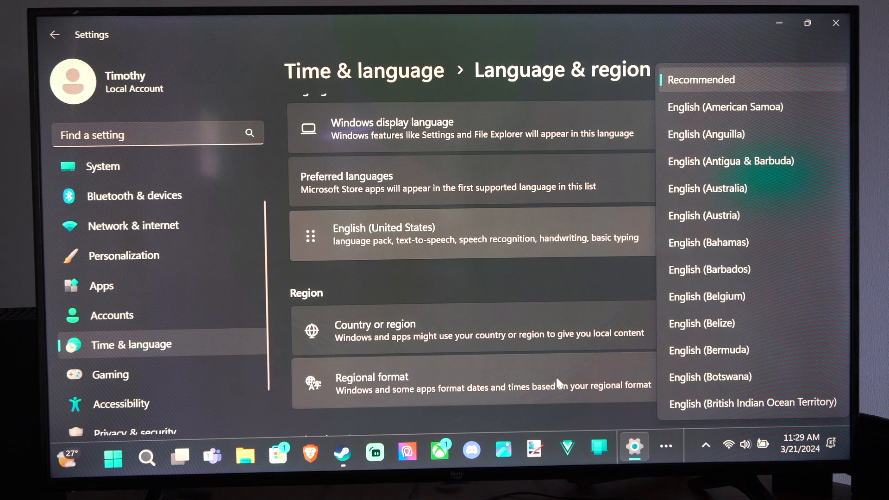
left_click(454, 264)
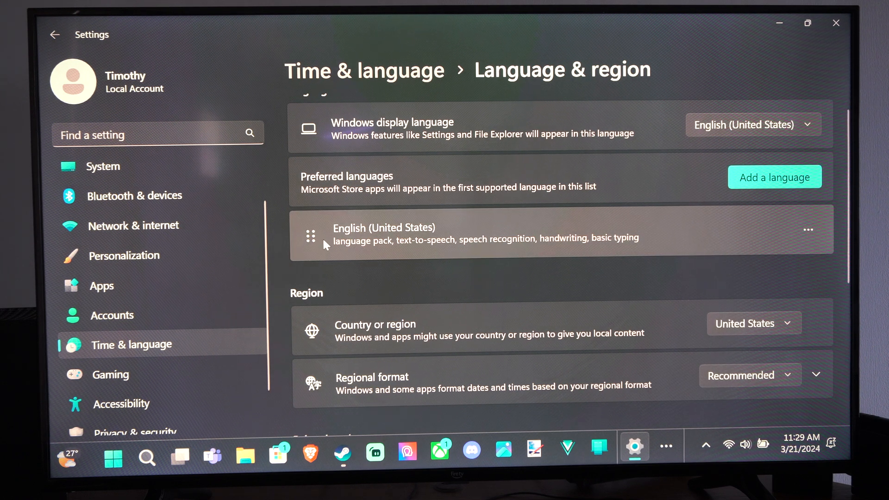
- Show the options menu for the English (United States) preferred language entry
scroll("up", 3)
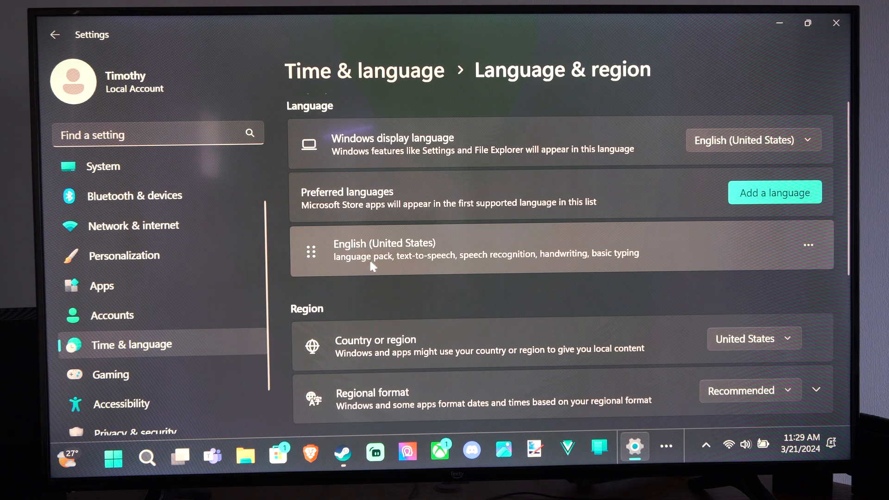
mouse_move(827, 250)
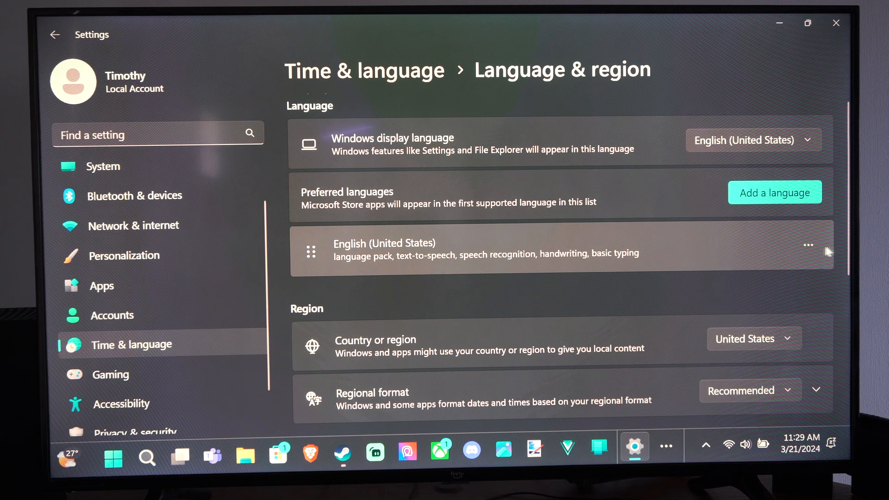
left_click(807, 244)
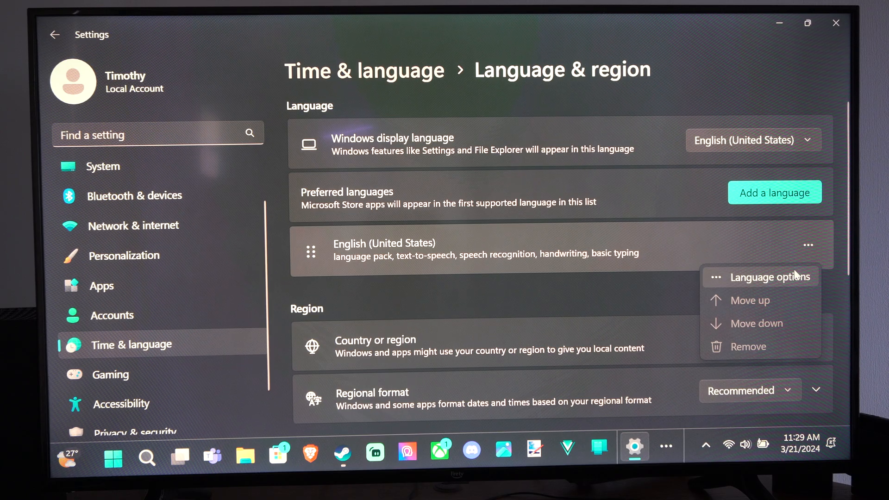
- Review English (United States) language options including speech features, then return to Language & region
left_click(765, 276)
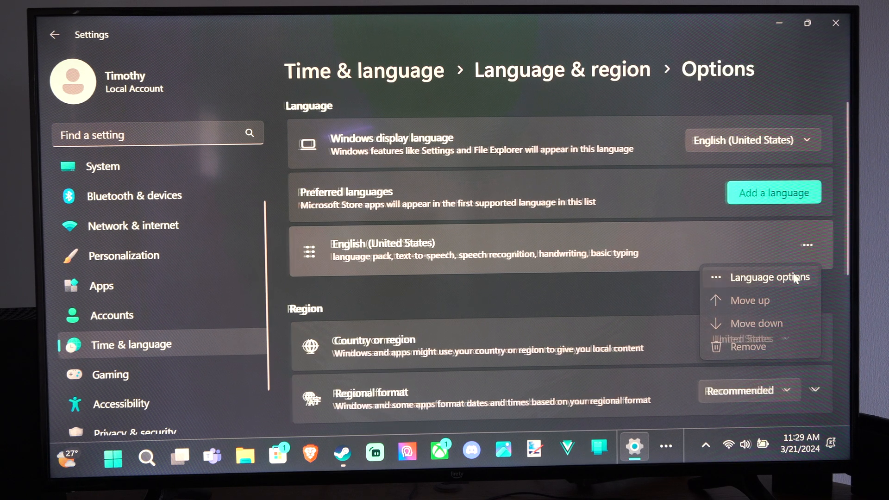
left_click(769, 277)
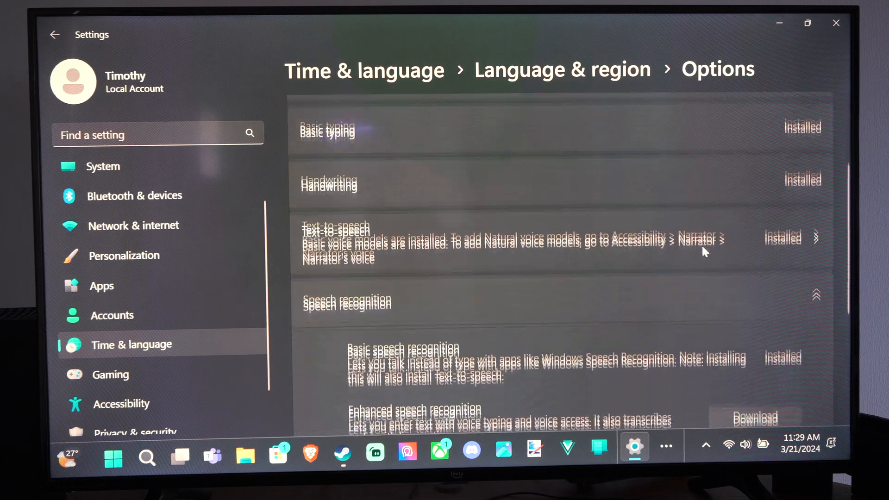
scroll("down", 3)
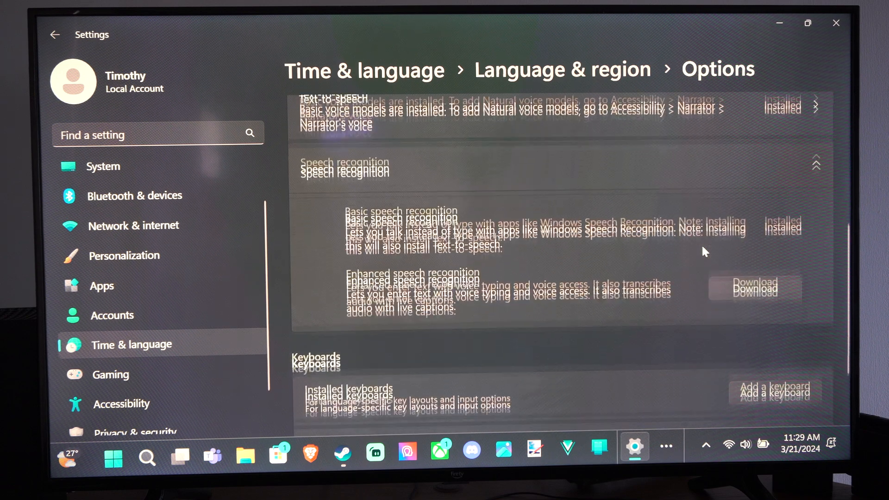
scroll("up", 3)
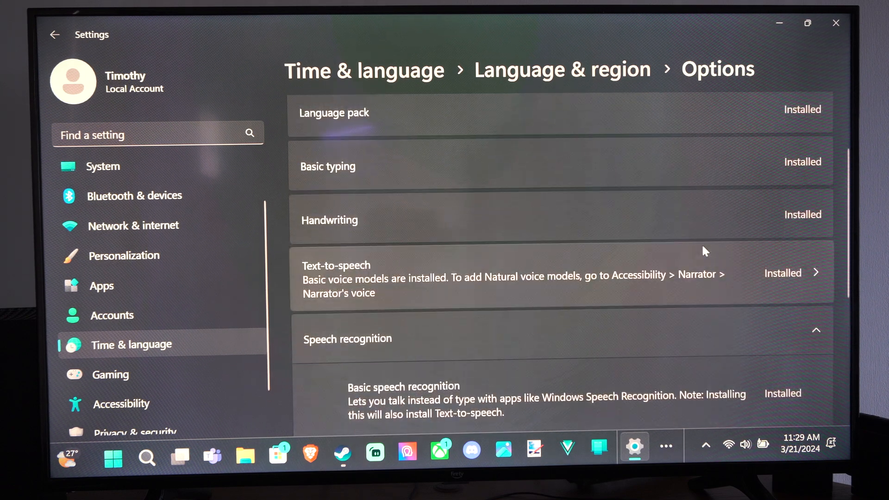
scroll("up", 3)
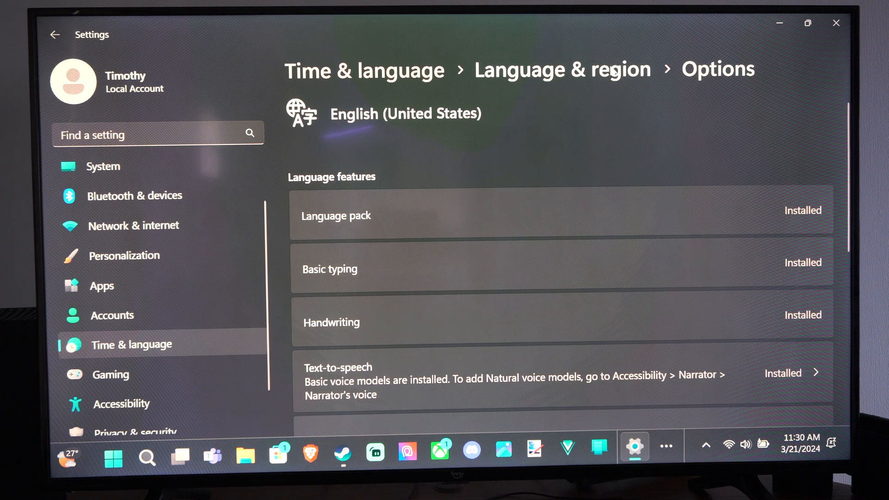
left_click(54, 34)
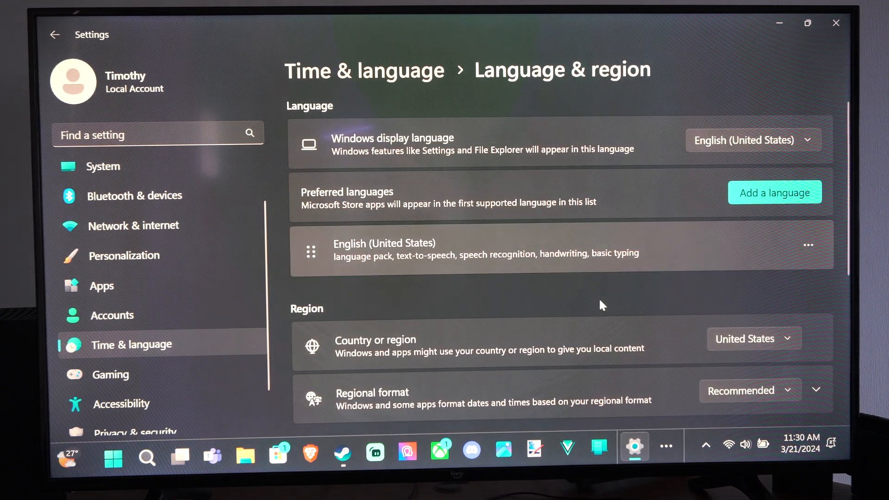
mouse_move(773, 193)
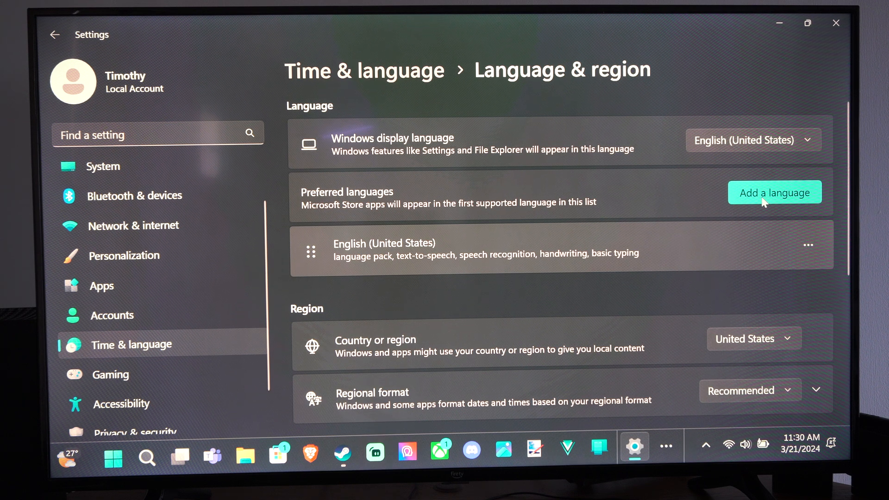
- Add Tagalog as a preferred language by searching 'taga' and installing it
left_click(774, 192)
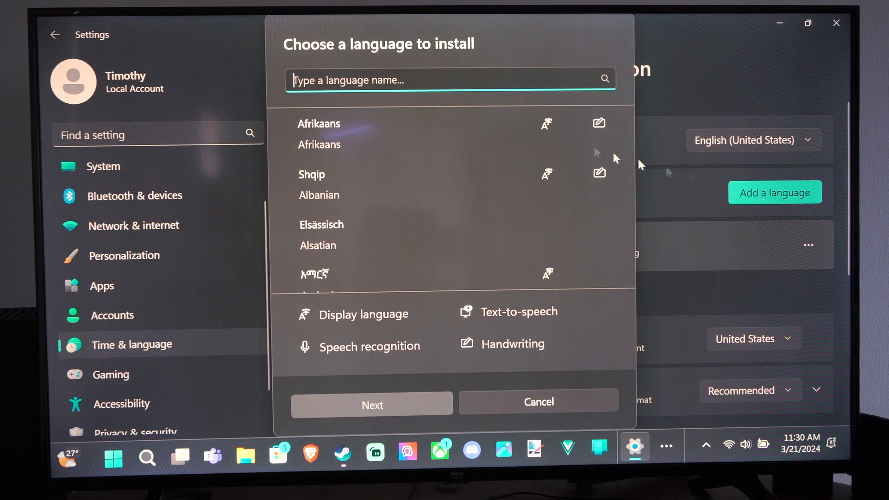
scroll("down", 3)
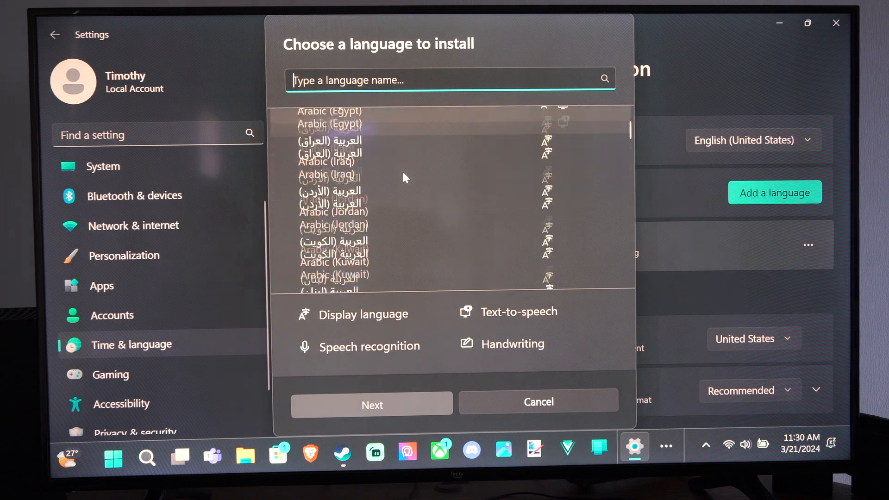
type("ta")
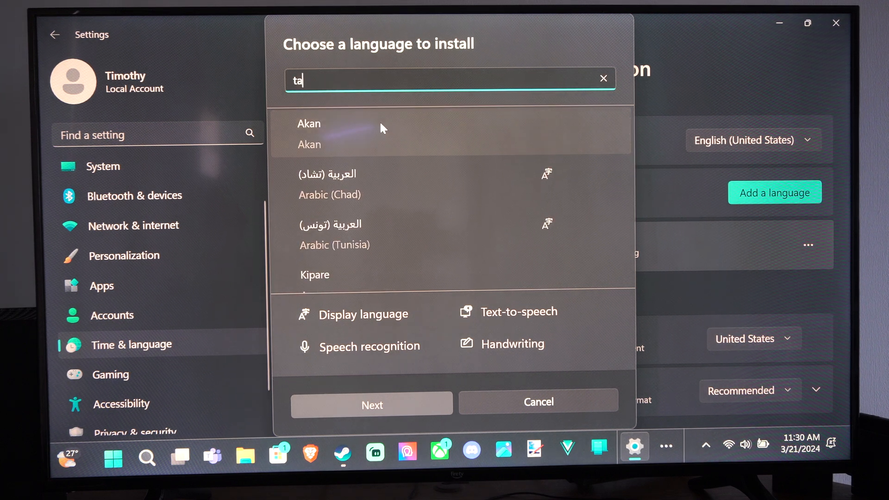
type("ga")
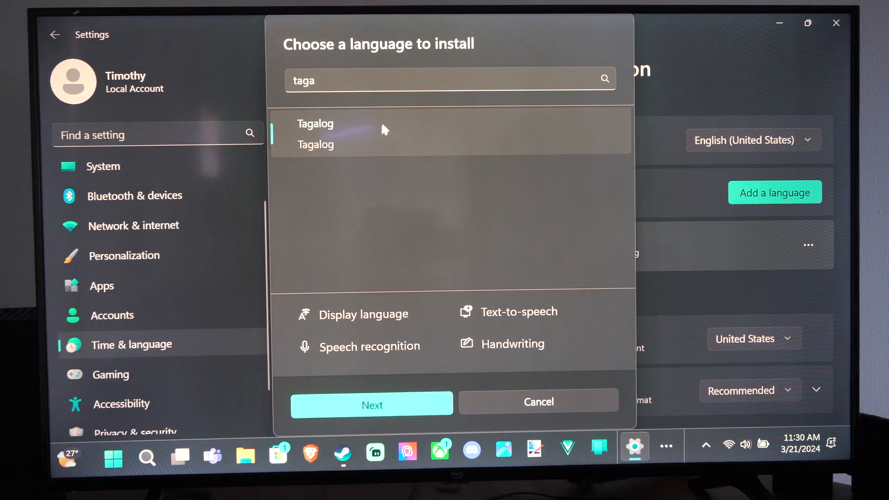
left_click(373, 405)
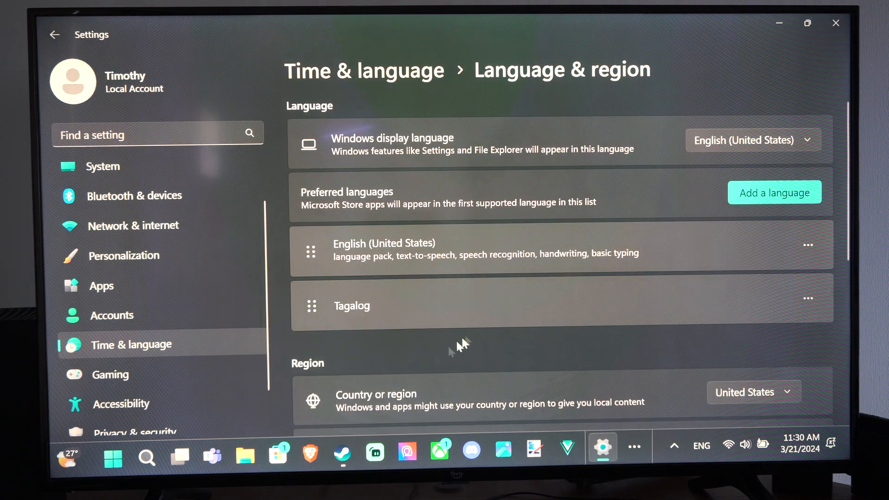
- Move Tagalog above English (United States) in the preferred languages list
left_click(807, 298)
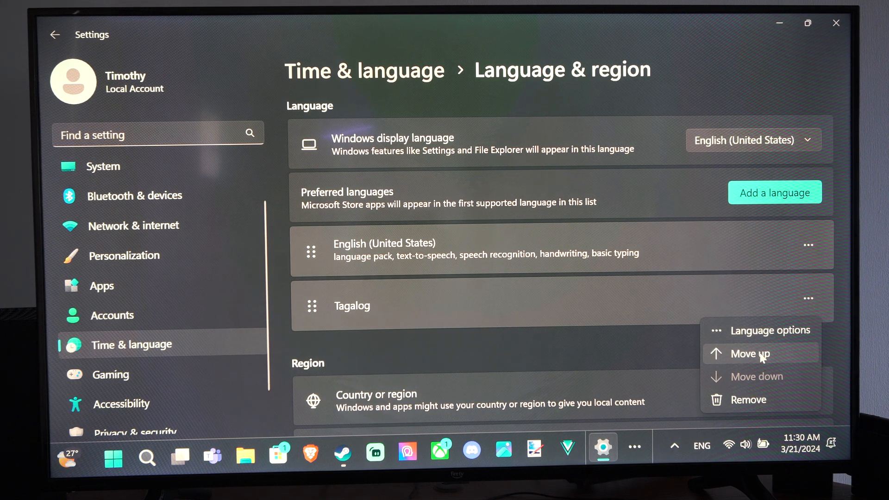
left_click(749, 353)
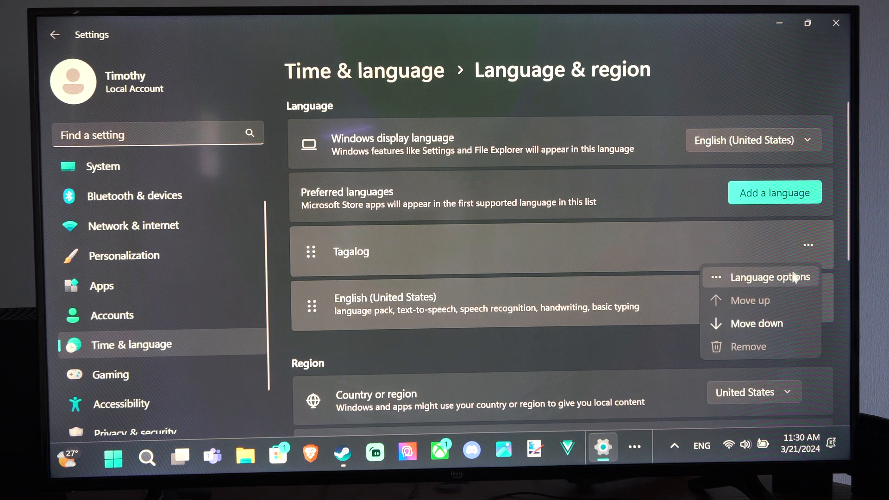
left_click(769, 277)
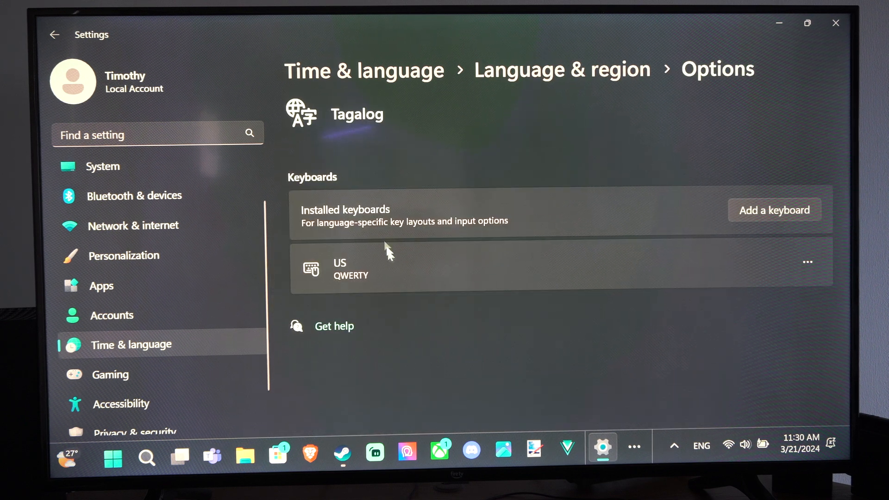
left_click(806, 261)
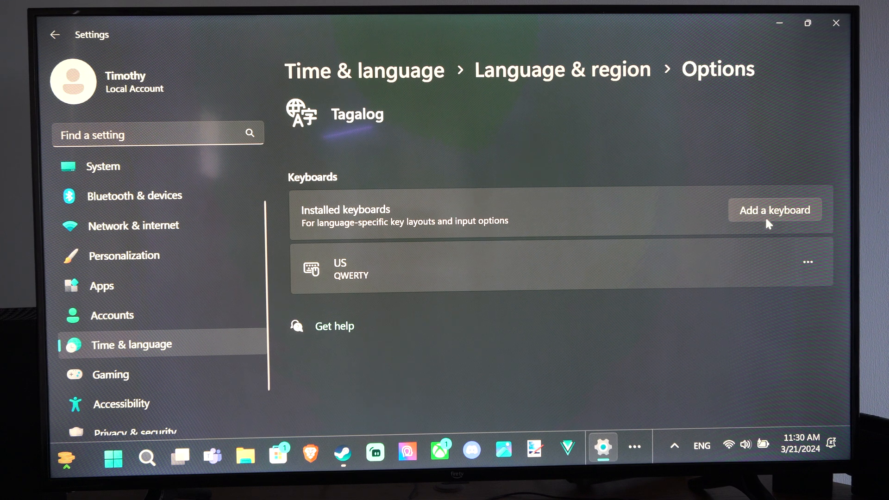
left_click(55, 35)
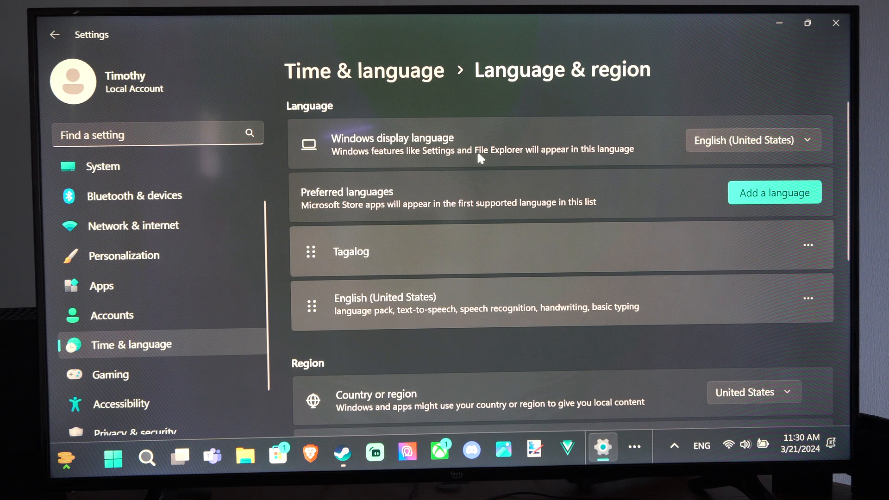
mouse_move(578, 150)
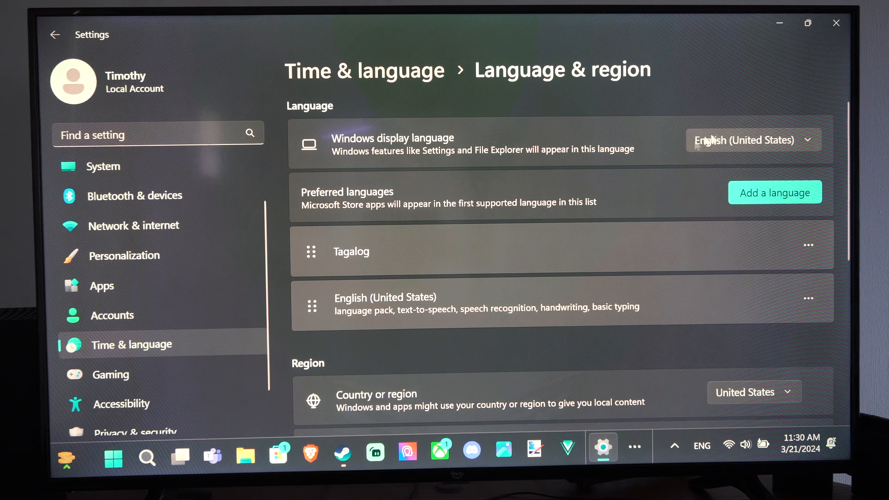
left_click(807, 244)
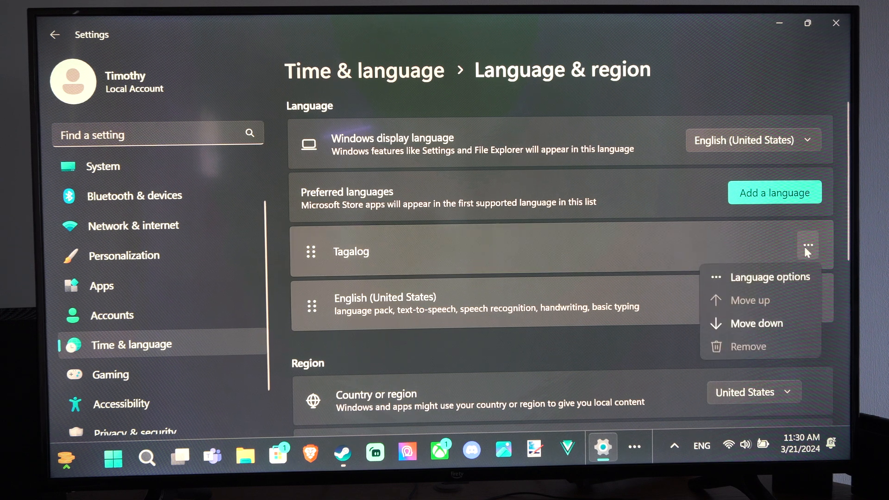
left_click(771, 277)
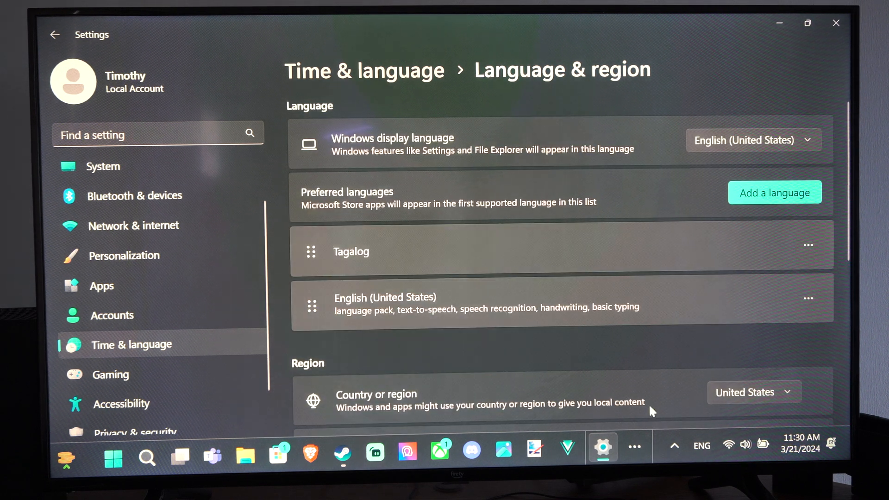
- Switch the active keyboard input from ENG to TGL Tagalog via the taskbar indicator
left_click(700, 446)
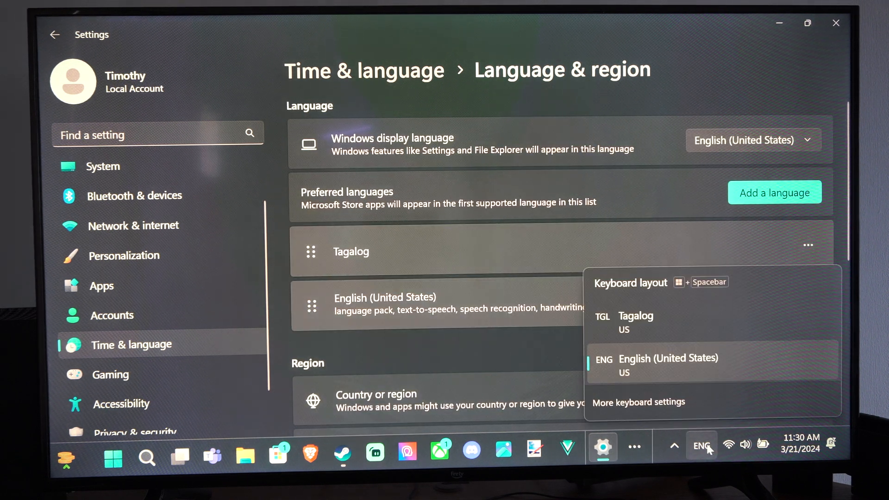
mouse_move(706, 449)
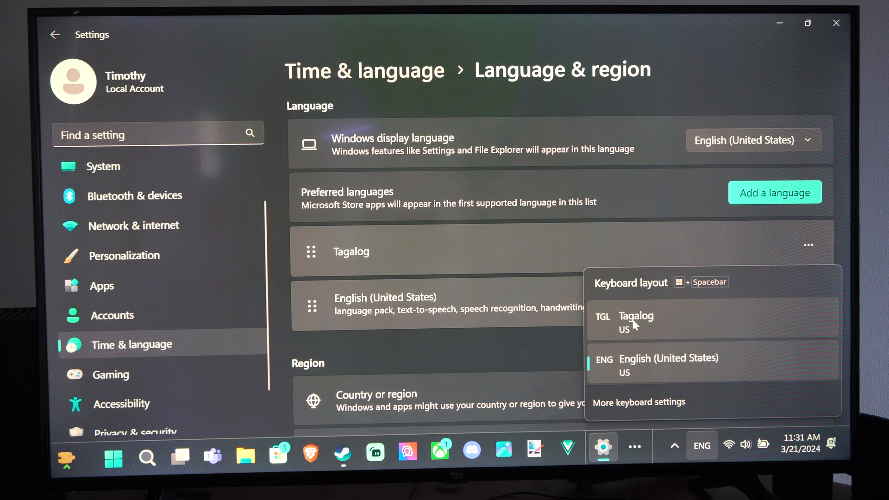
left_click(635, 322)
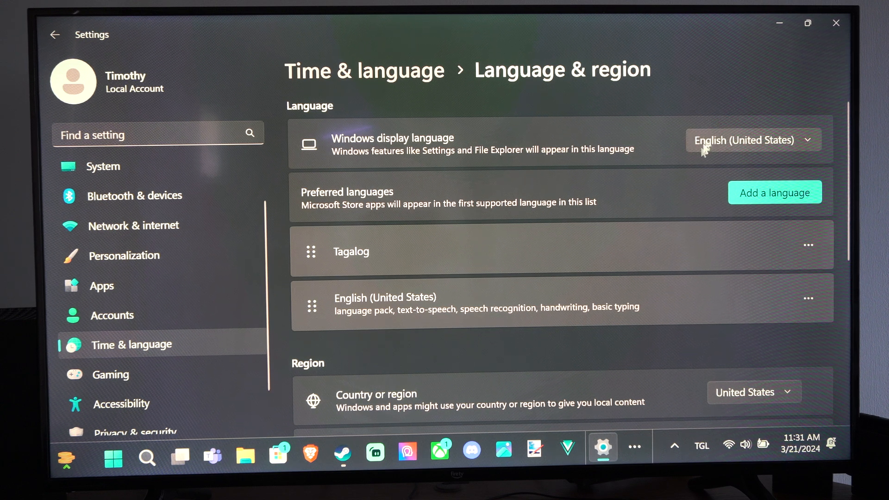
- Remove English (United States) from preferred languages and confirm, leaving only Tagalog
left_click(807, 298)
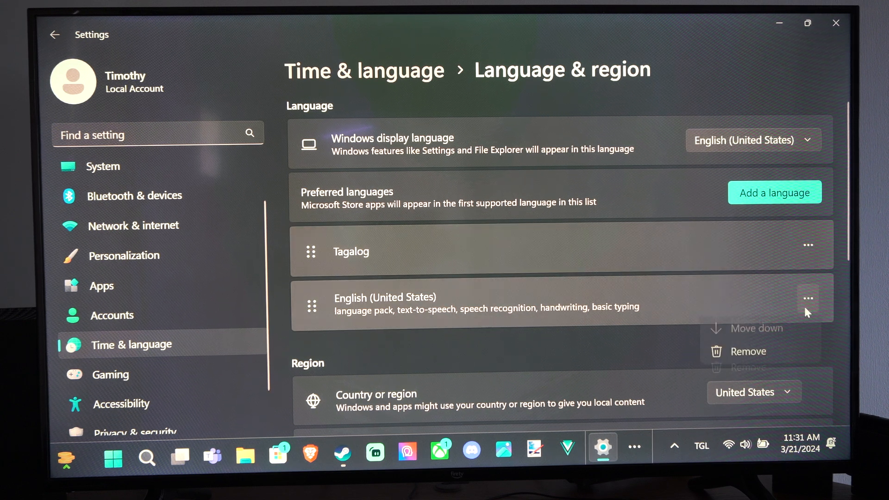
left_click(807, 299)
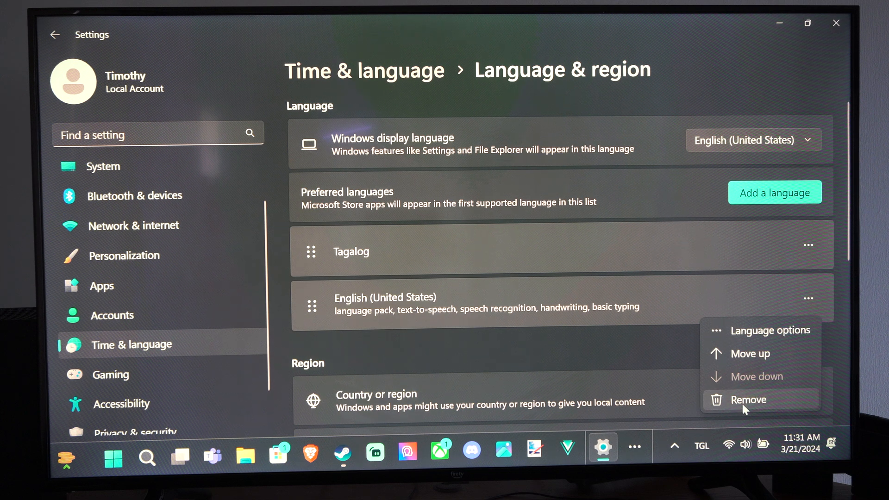
left_click(748, 400)
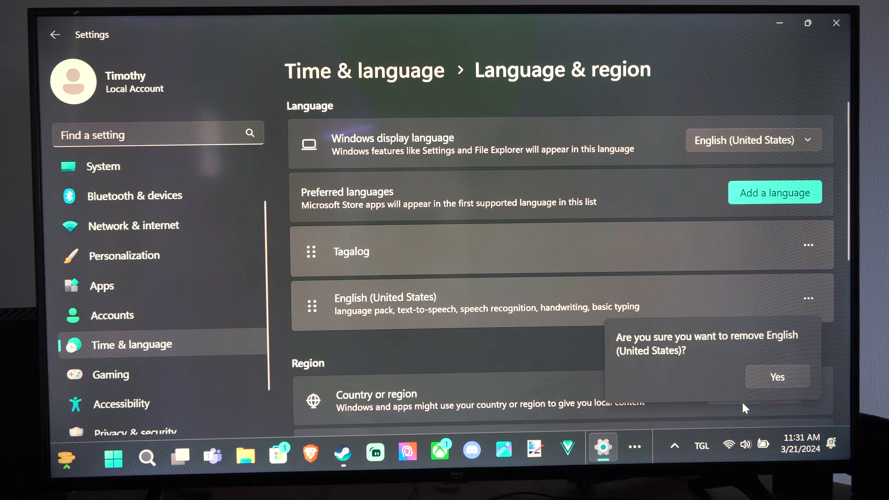
left_click(775, 377)
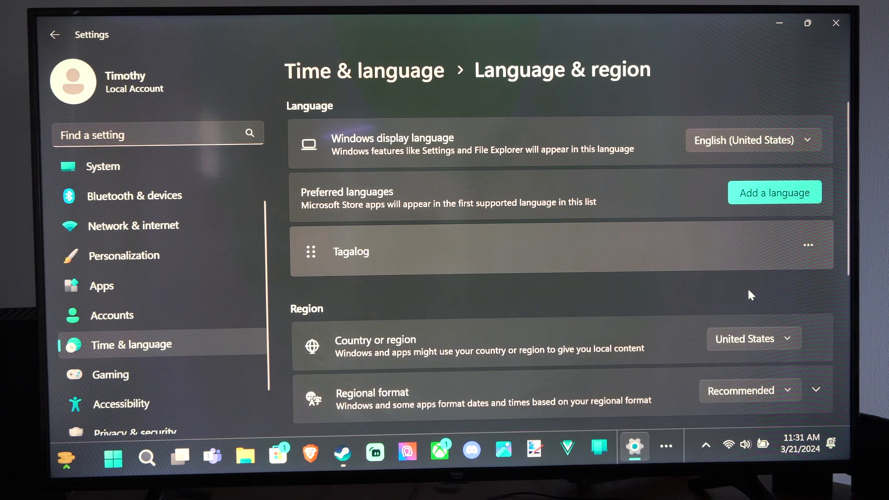